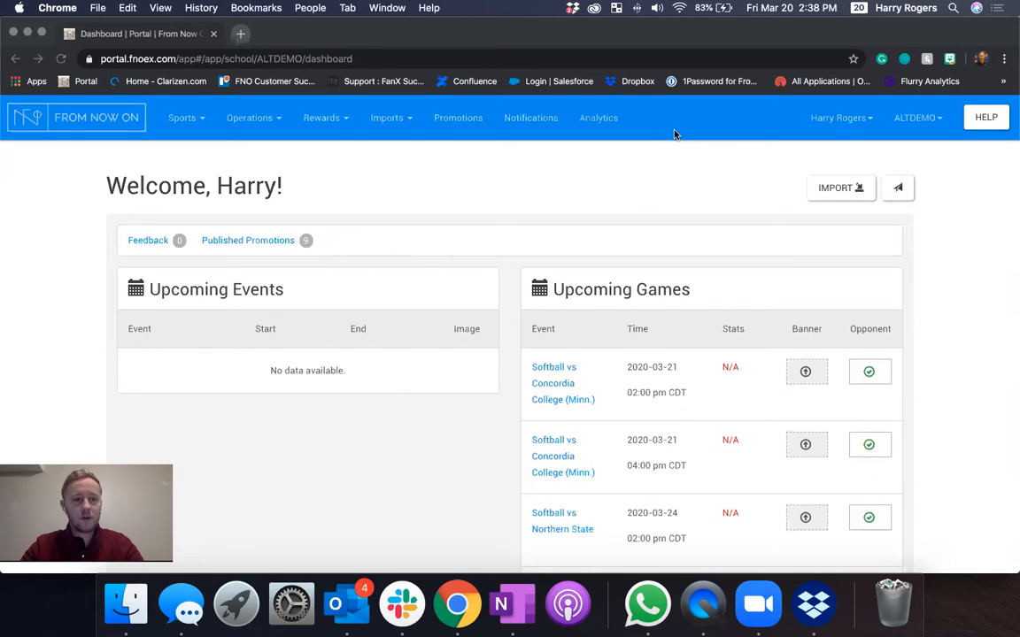
{"action": "mouse_move", "coordinate": [275, 147]}
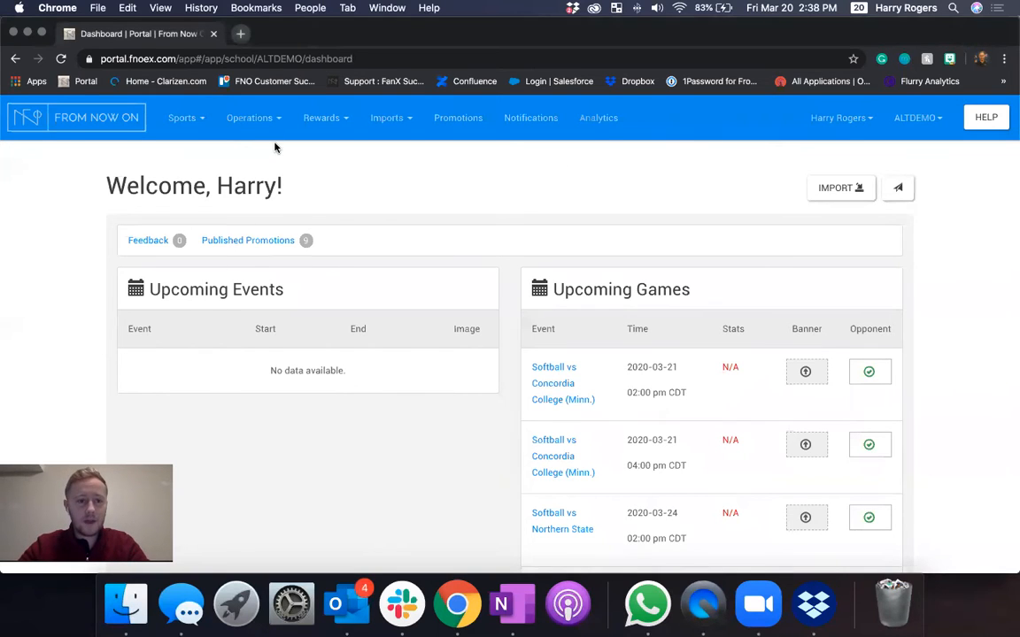
- Expand the Operations menu from the dashboard's top navigation
{"action": "left_click", "coordinate": [250, 117]}
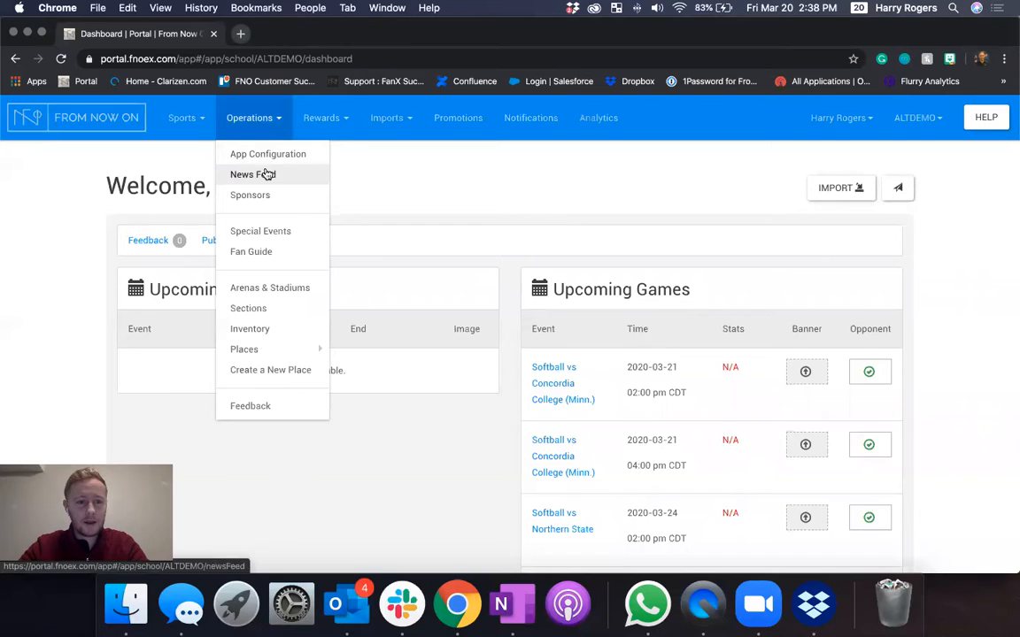
- Go to the News Feed Twitter Usernames page and scroll through the username lists
{"action": "left_click", "coordinate": [252, 175]}
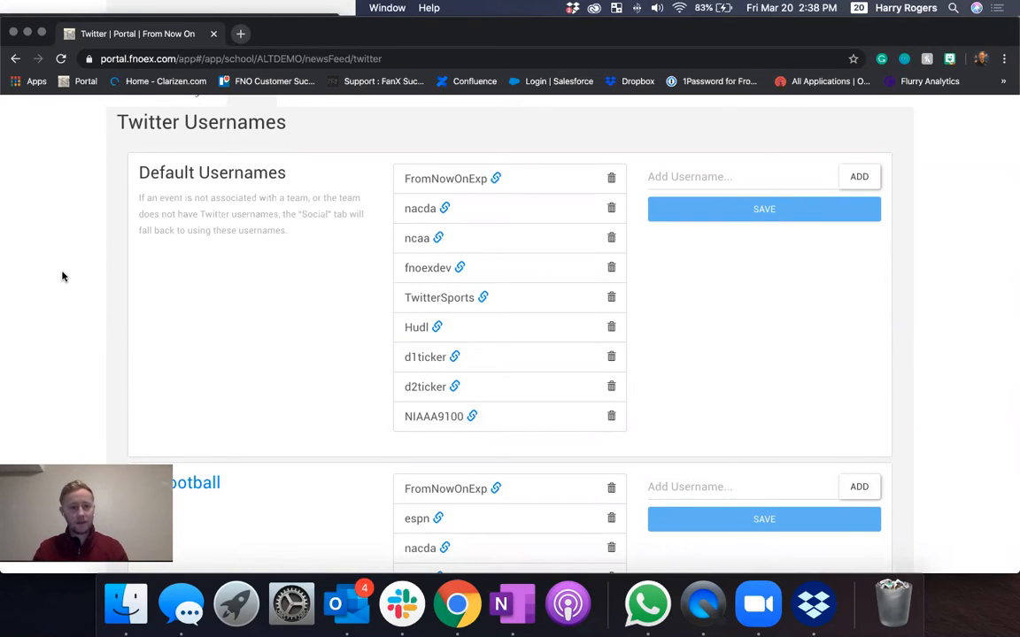
{"action": "scroll", "scroll_direction": "down", "scroll_amount": 3}
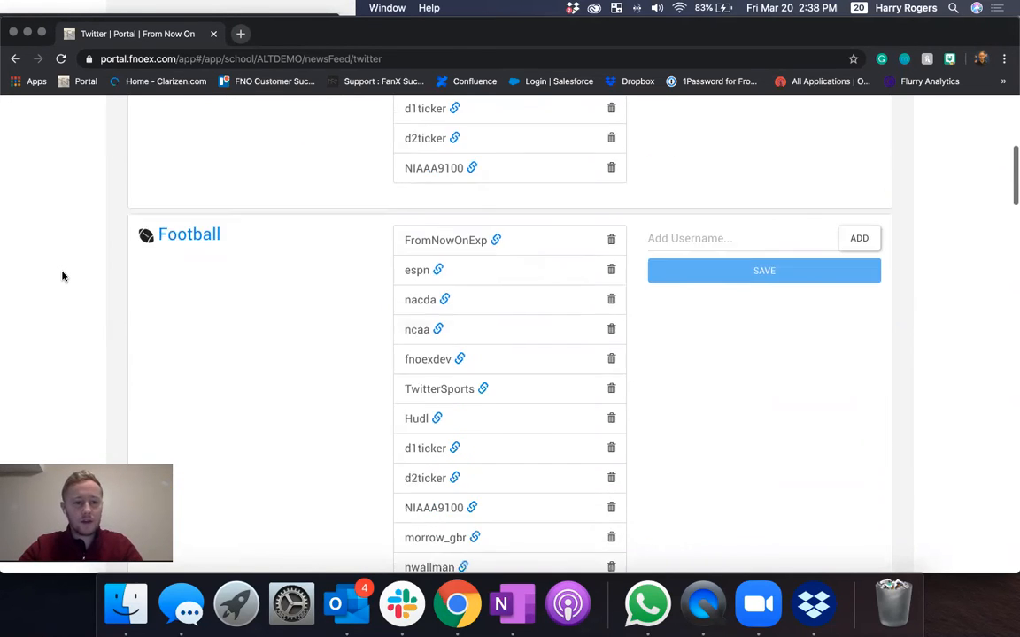
{"action": "scroll", "scroll_direction": "down", "scroll_amount": 3}
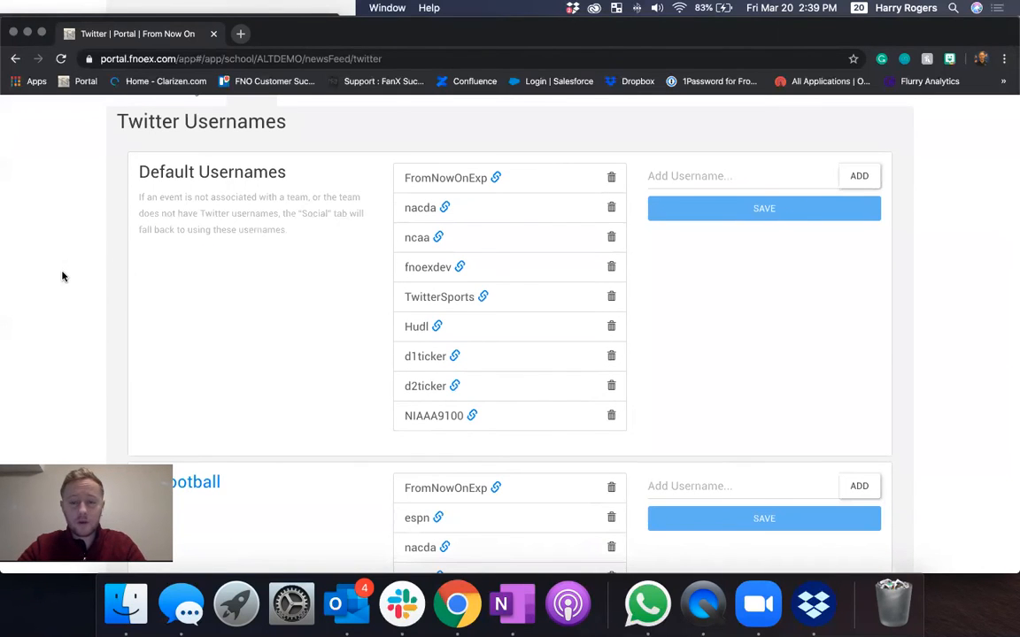
- Enter 'espn' (without the stray @) in the Default Usernames Add Username field
{"action": "left_click", "coordinate": [742, 175]}
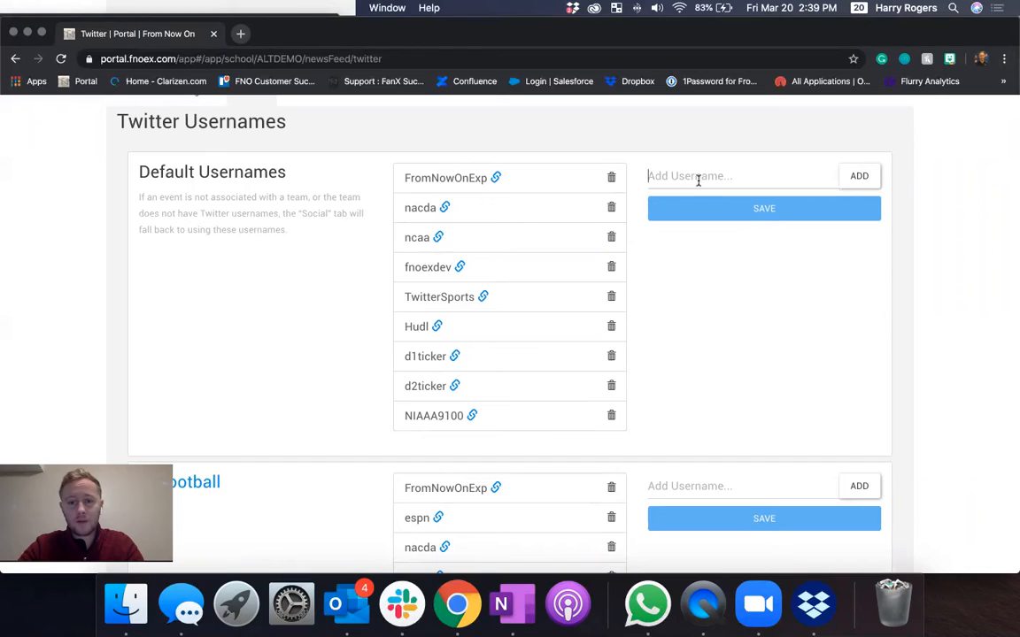
{"action": "type", "text": "@"}
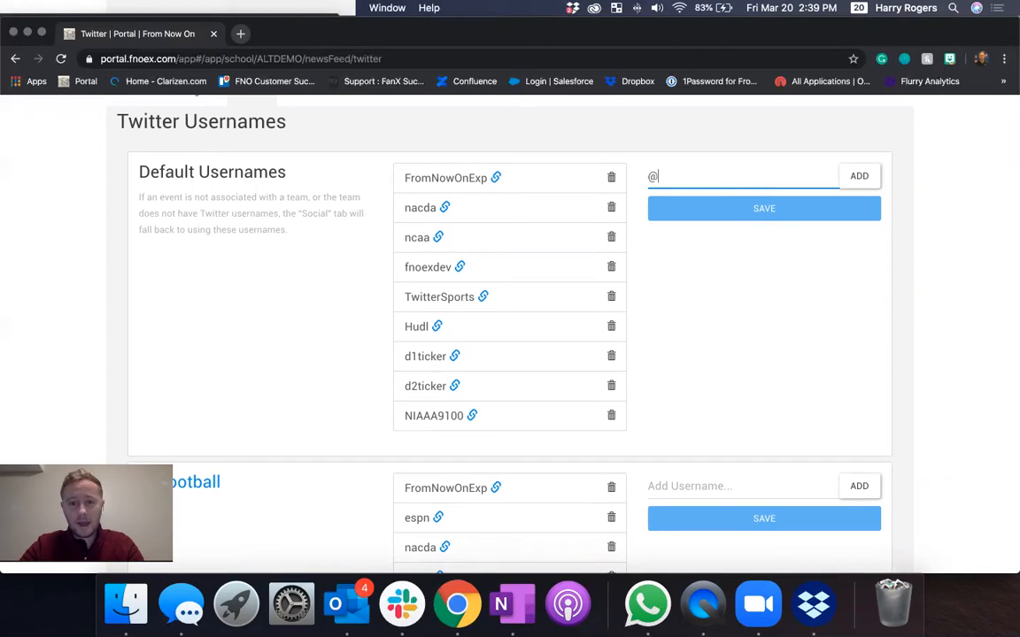
{"action": "key", "text": "Backspace"}
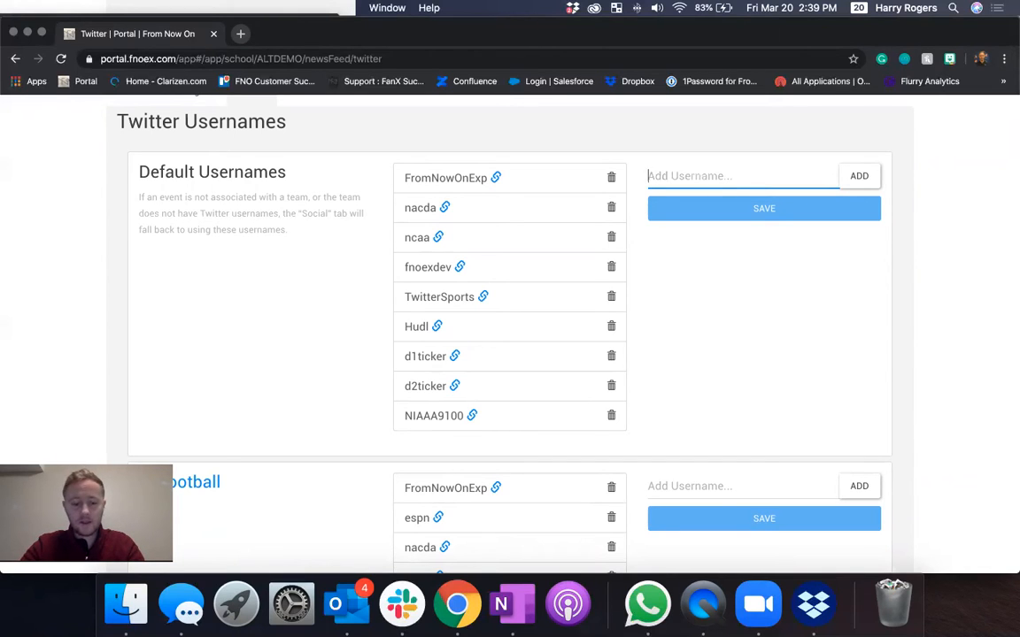
{"action": "type", "text": "espn"}
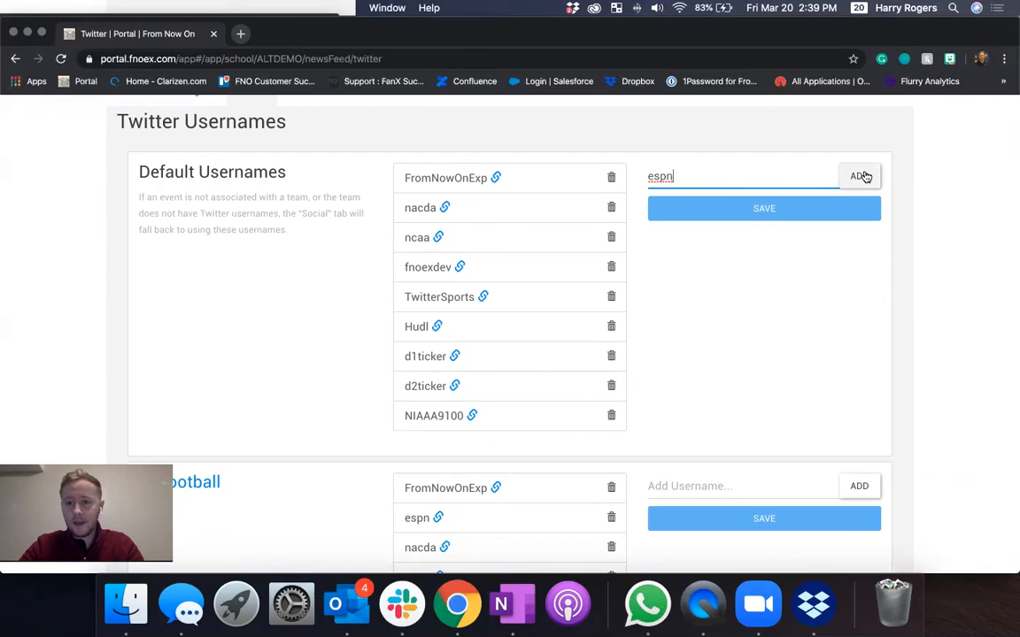